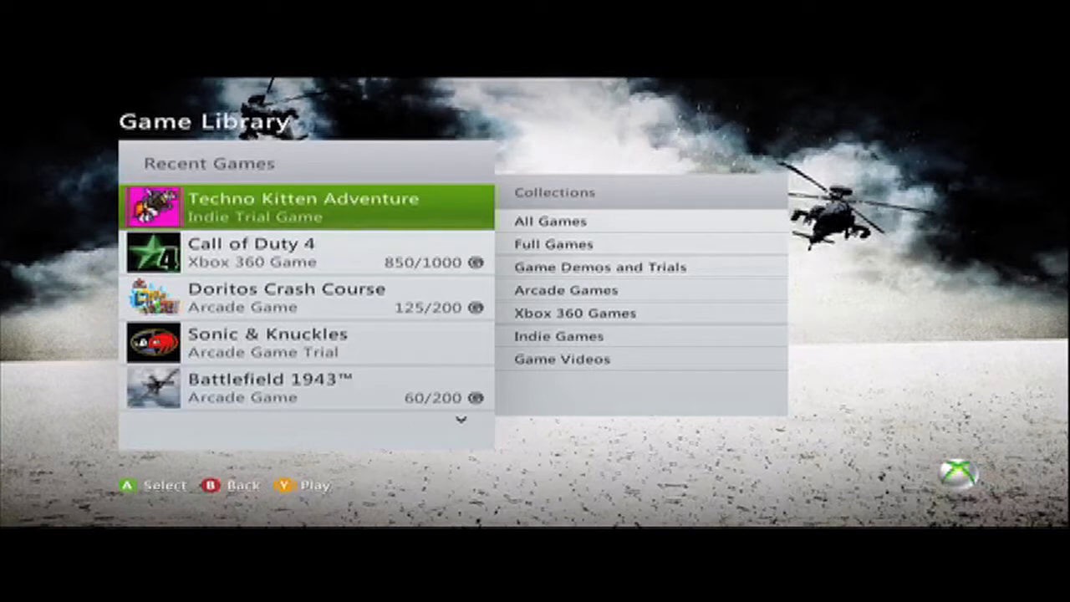
# Step: Bring up Techno Kitten Adventure's options from Recent Games, showing Play Trial Game, Unlock and Delete
pyautogui.click(307, 207)
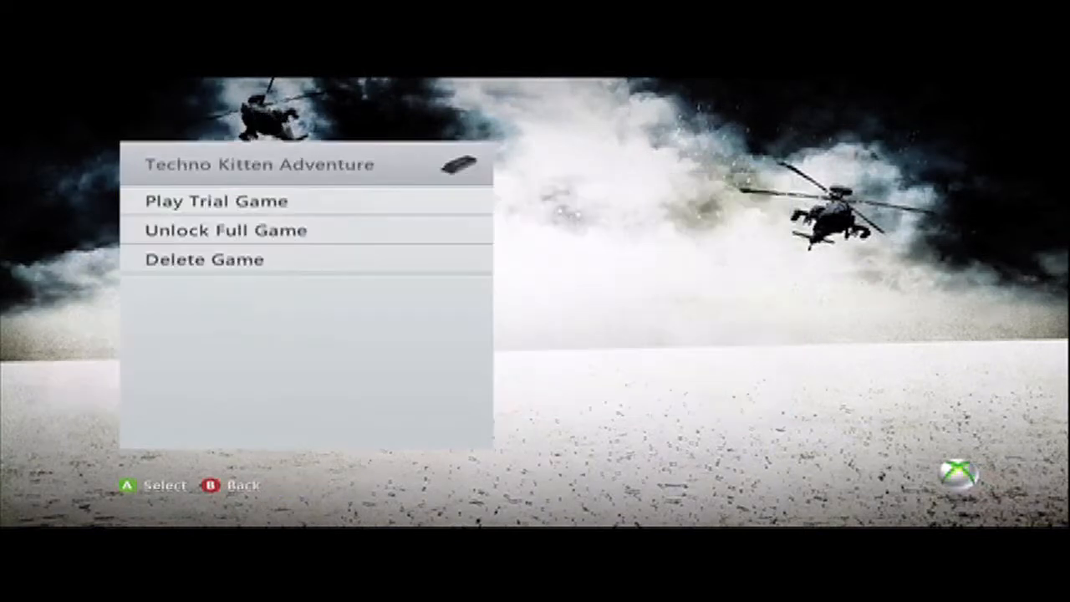